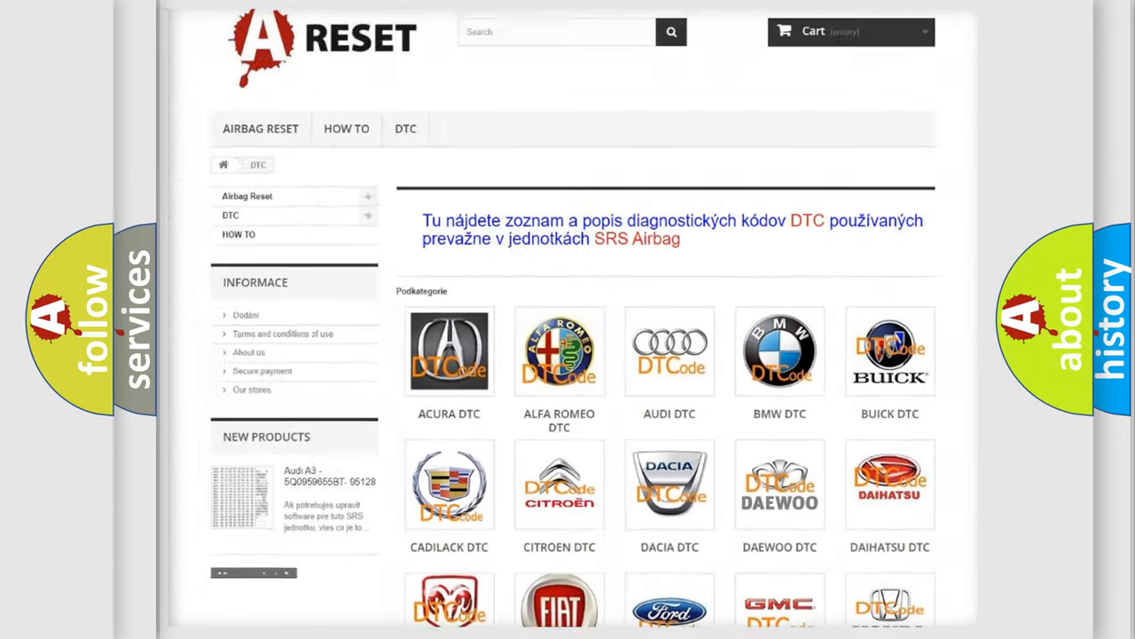
# Open the Fiat DTC page and browse its trouble-code subcategories (B000111, B1A20) before returning to the top
pyautogui.scroll(-3)
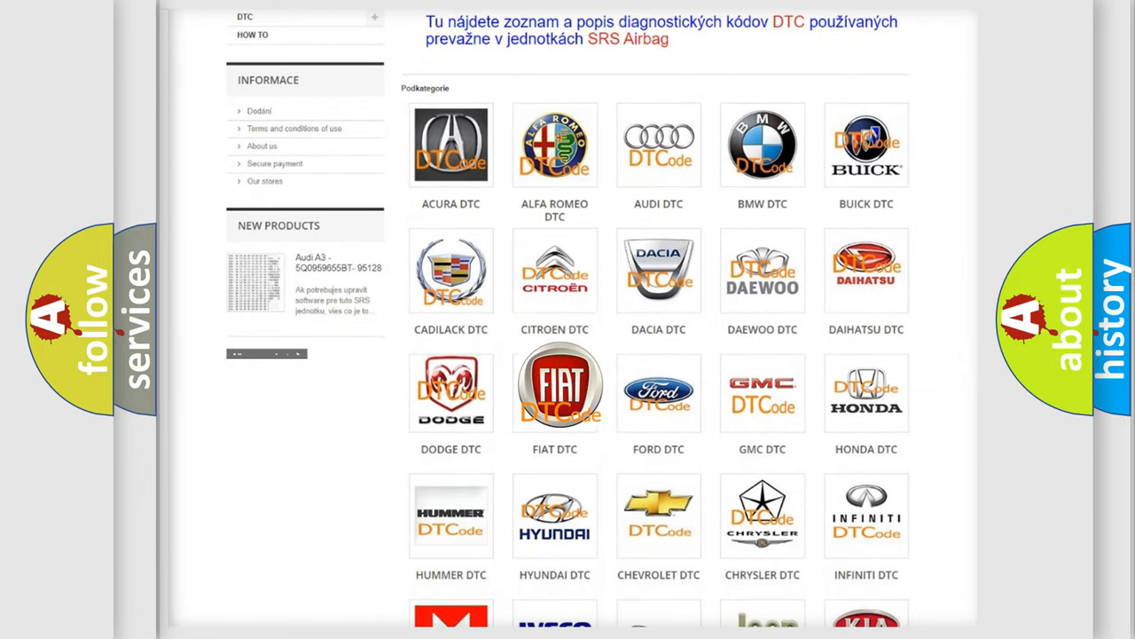
pyautogui.click(553, 386)
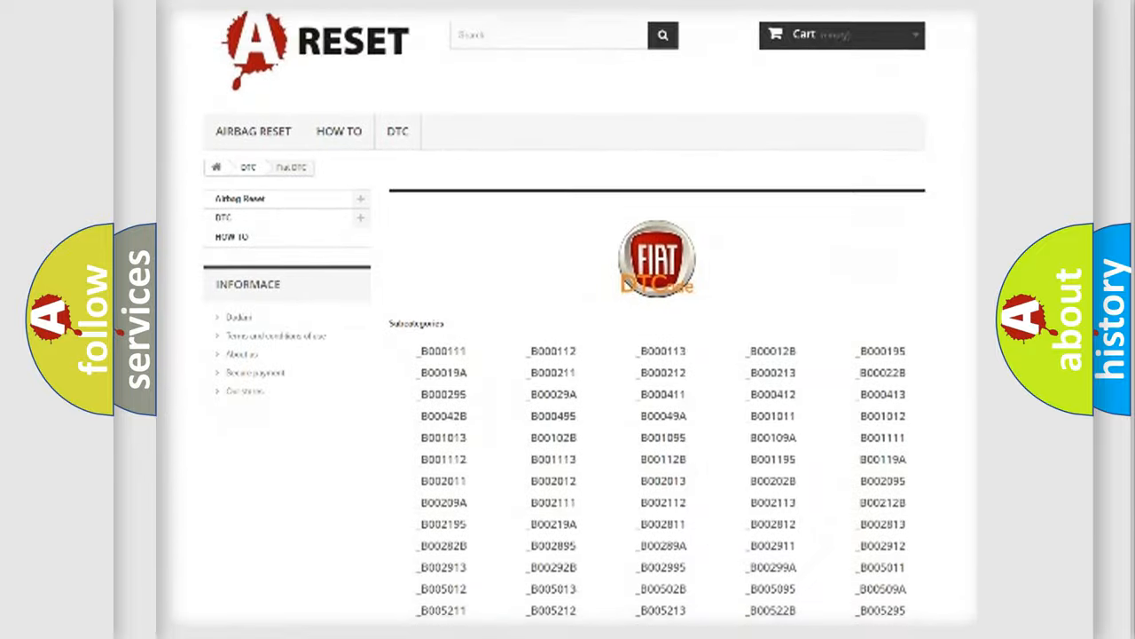
pyautogui.scroll(-3)
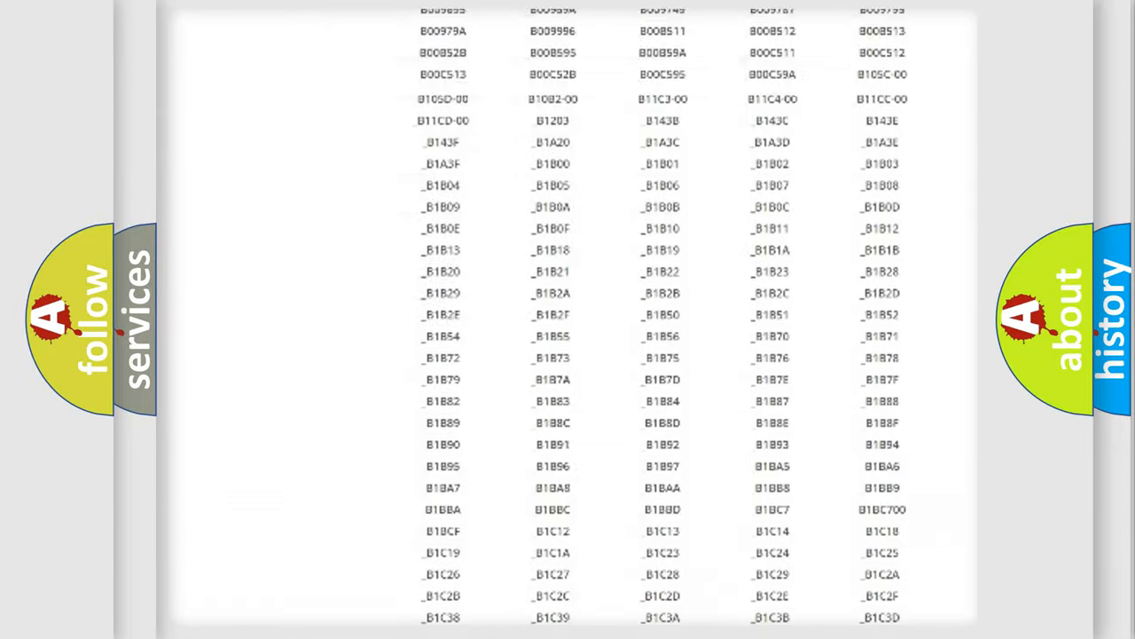
pyautogui.scroll(3)
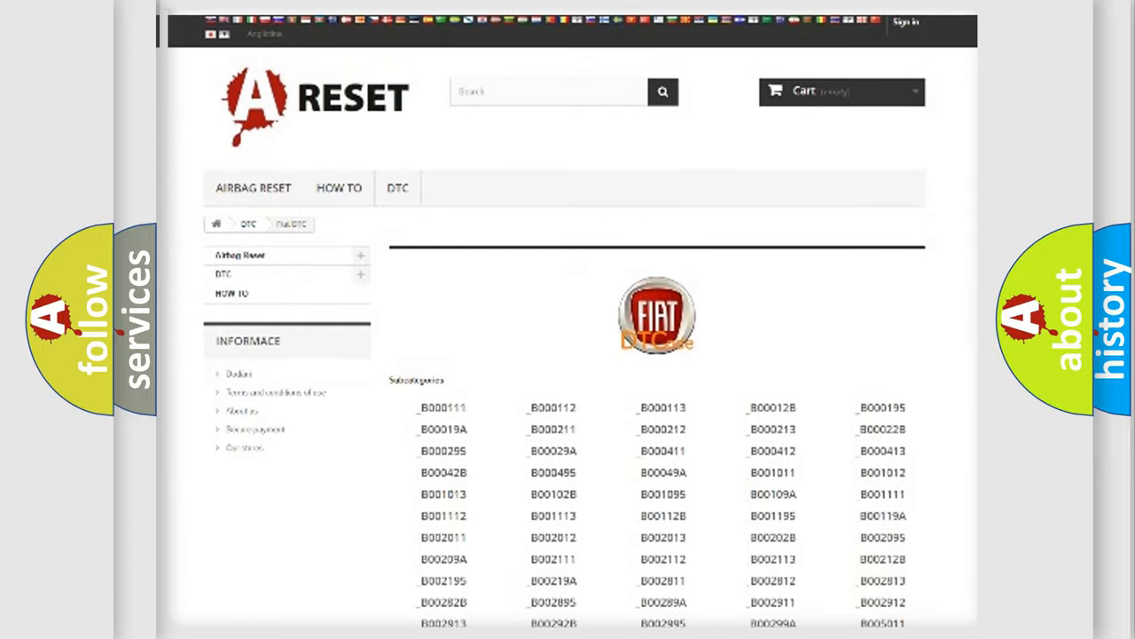